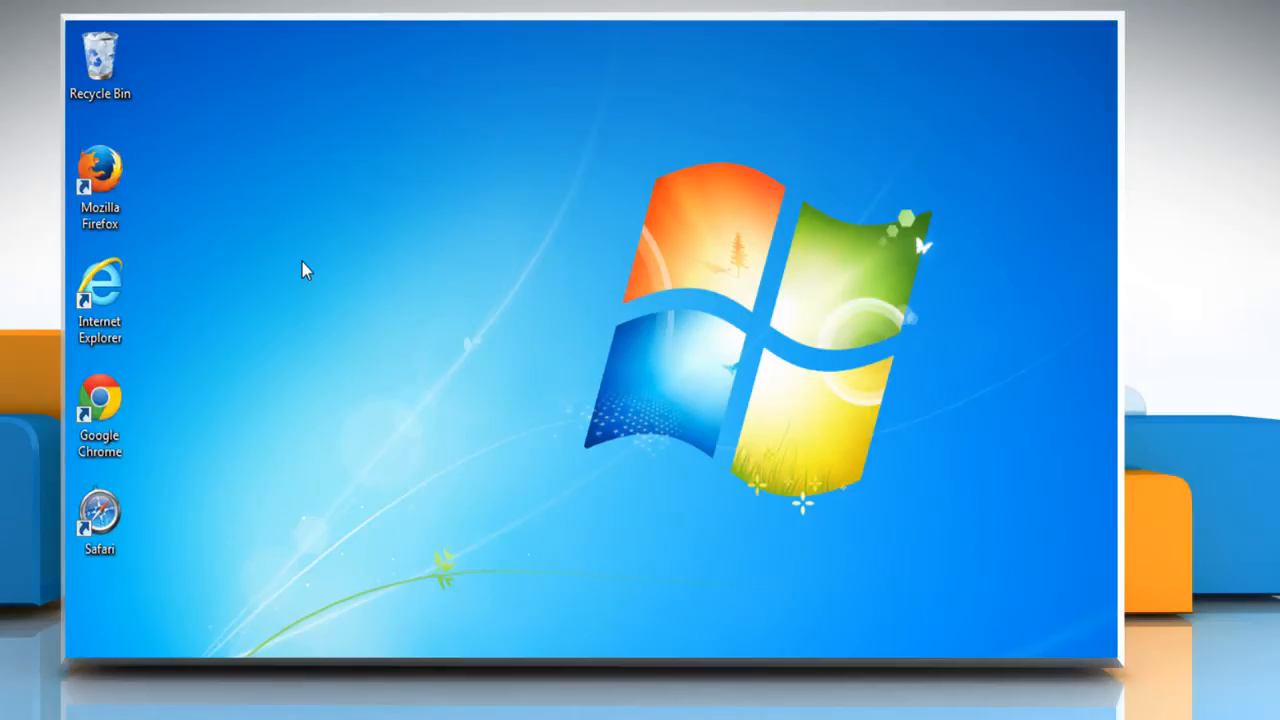
mouse_move(300, 268)
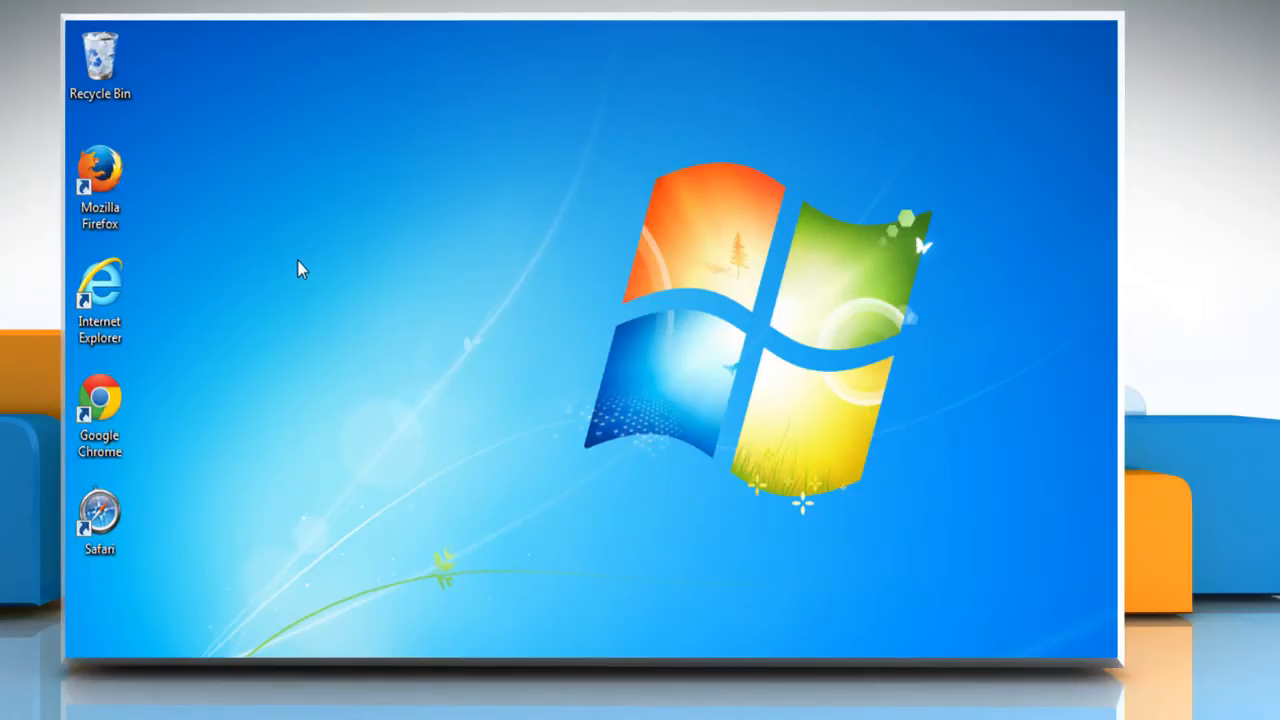
- Launch Mozilla Firefox from its desktop shortcut, landing on the AOL homepage
right_click(100, 170)
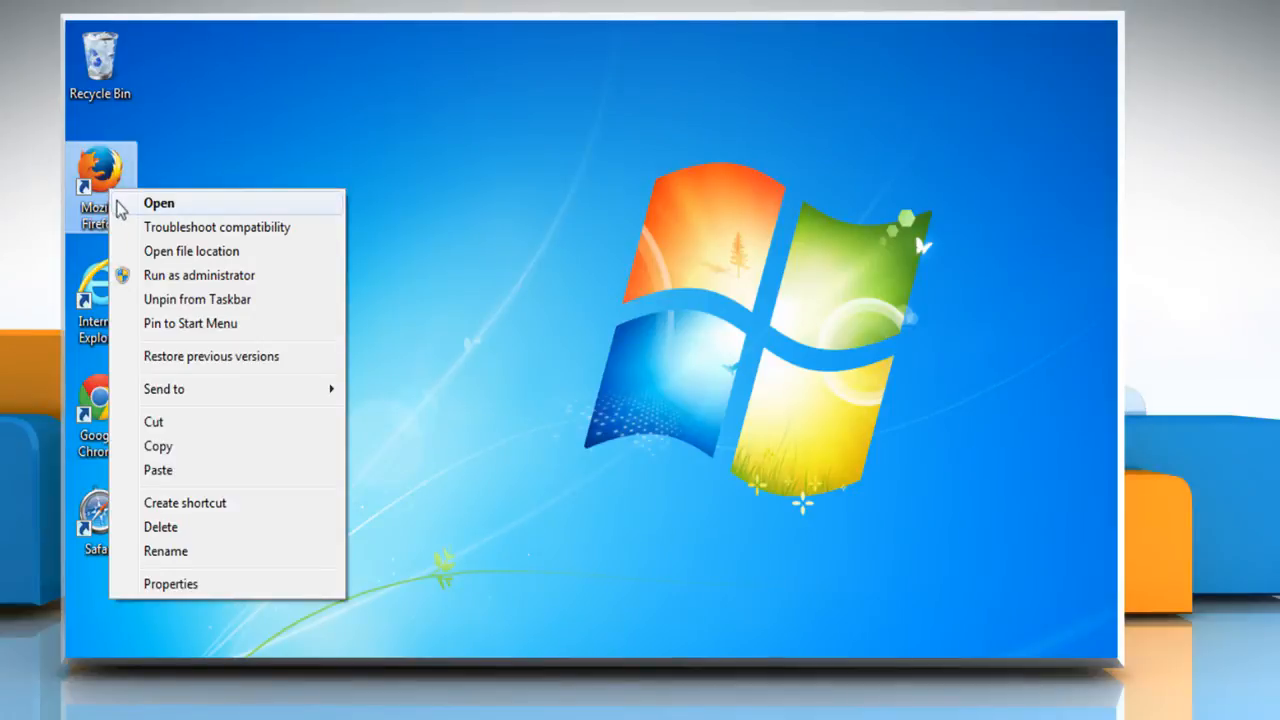
left_click(160, 202)
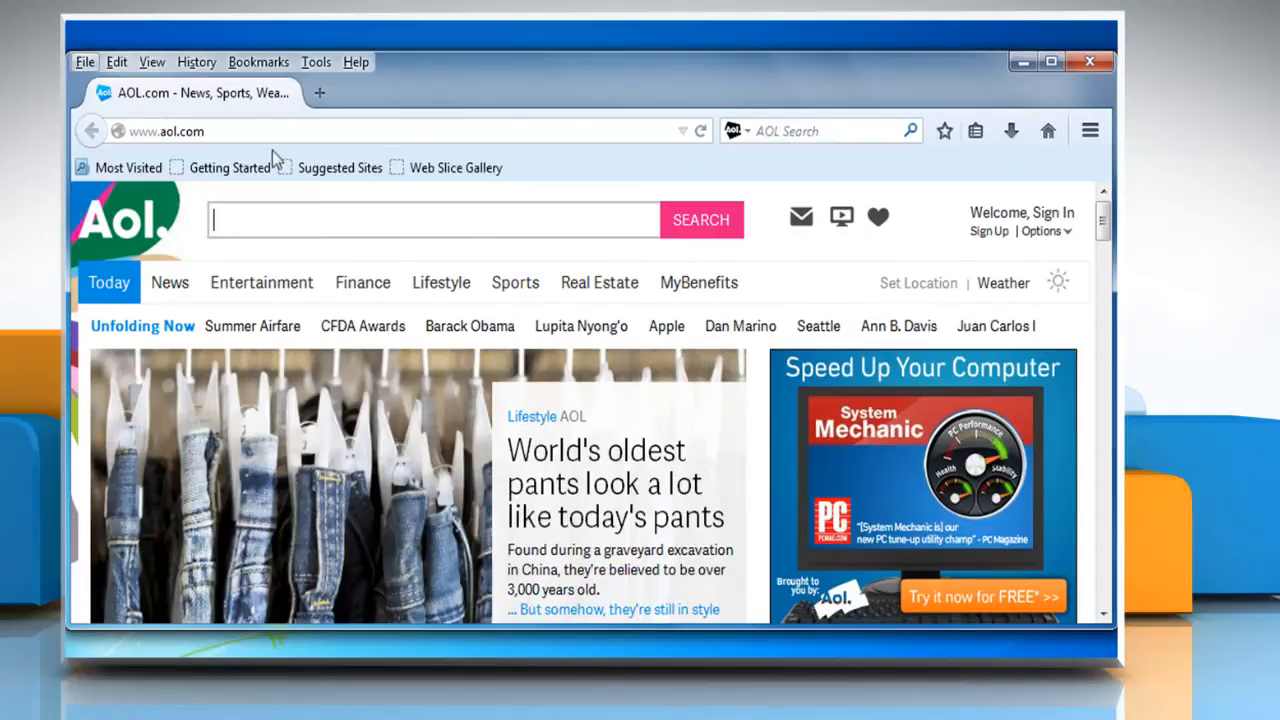
- Clear Recent History with time range Everything, wiping history, cookies, cache and active logins
left_click(196, 60)
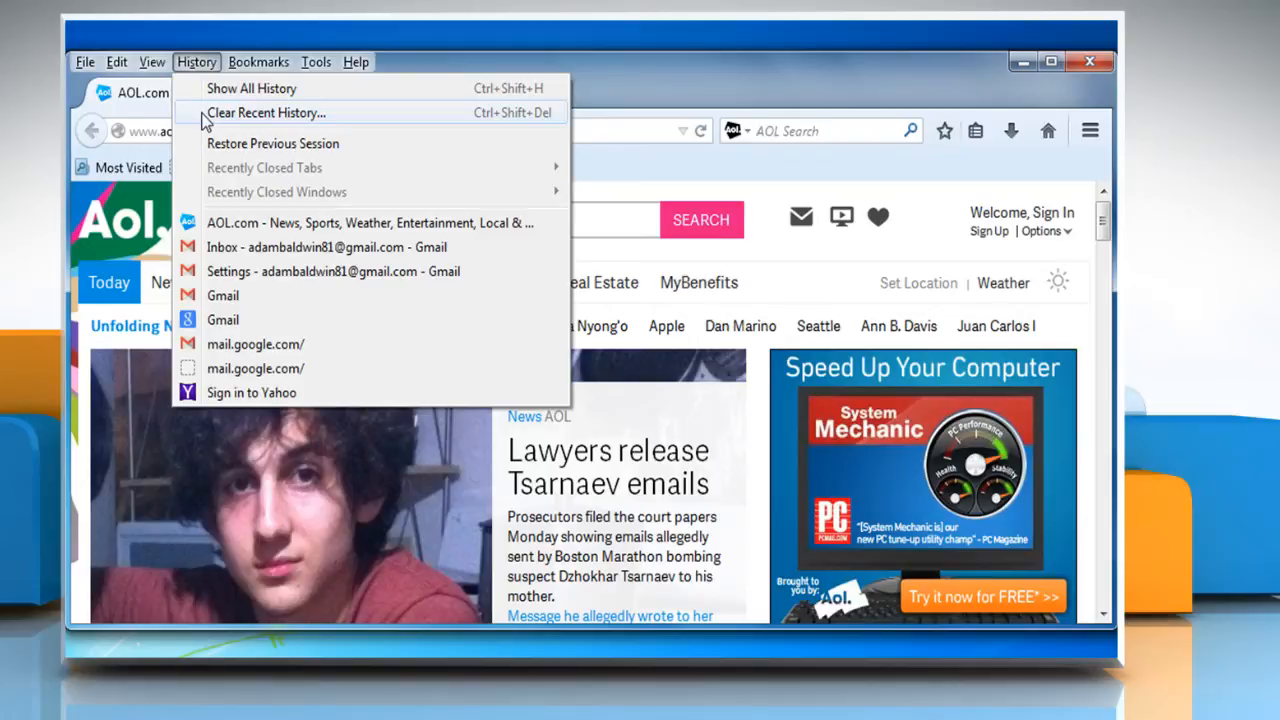
left_click(264, 112)
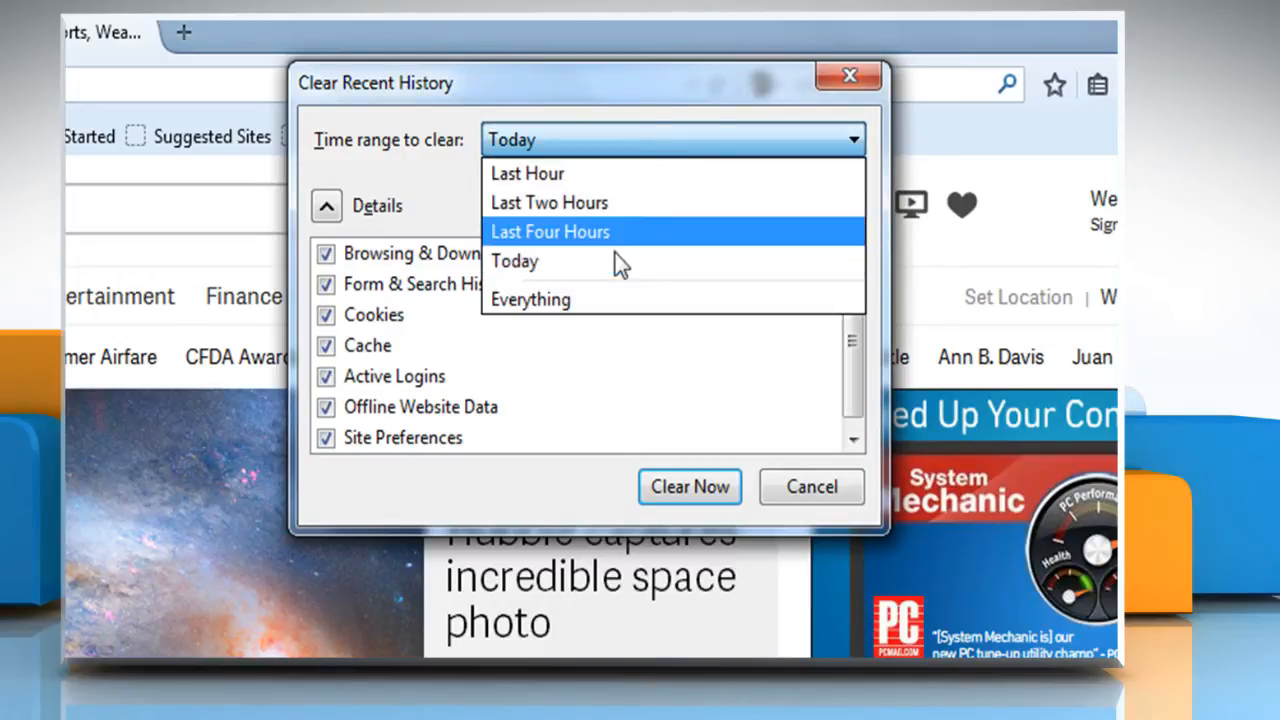
left_click(532, 300)
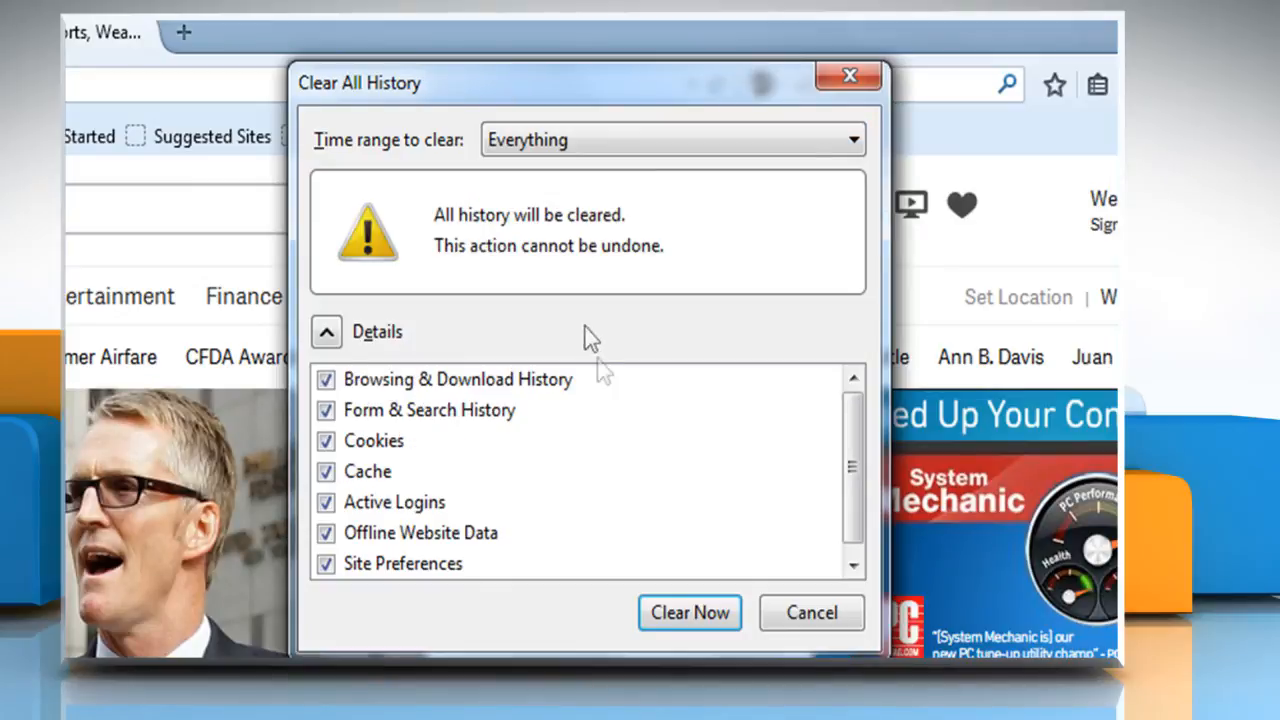
left_click(688, 612)
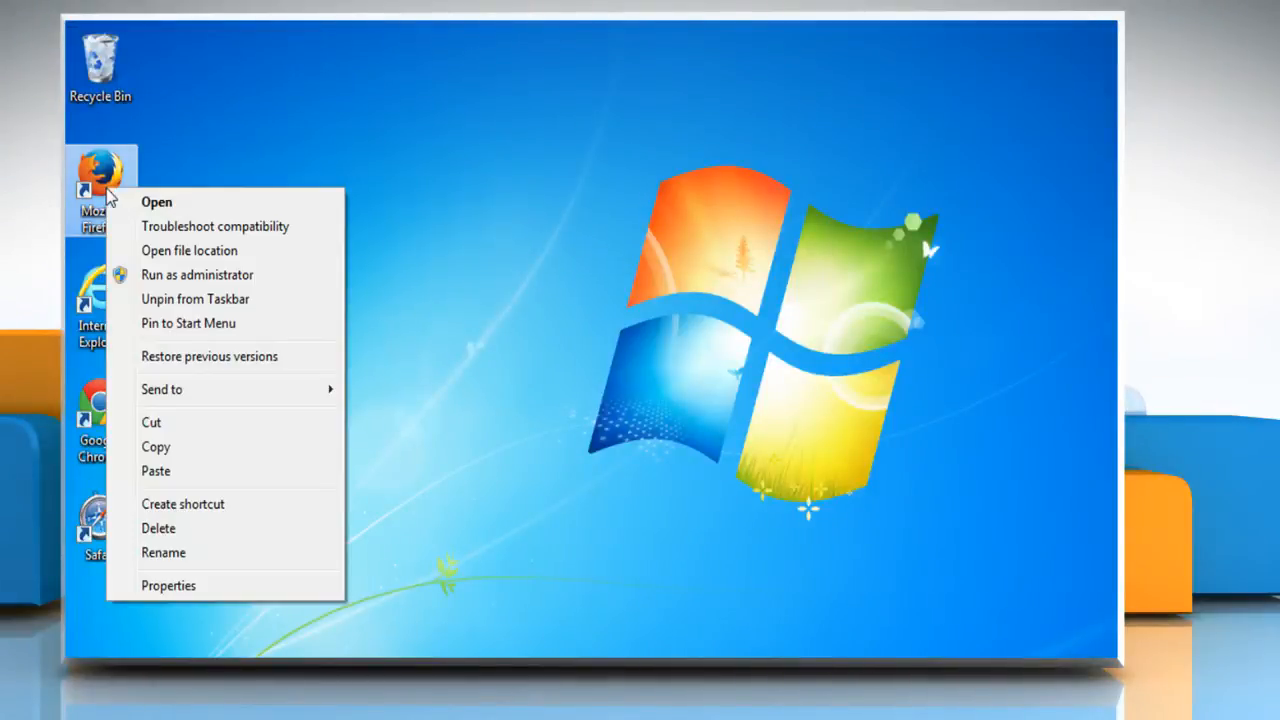
- Restart Firefox so it reopens on the AOL homepage
left_click(156, 200)
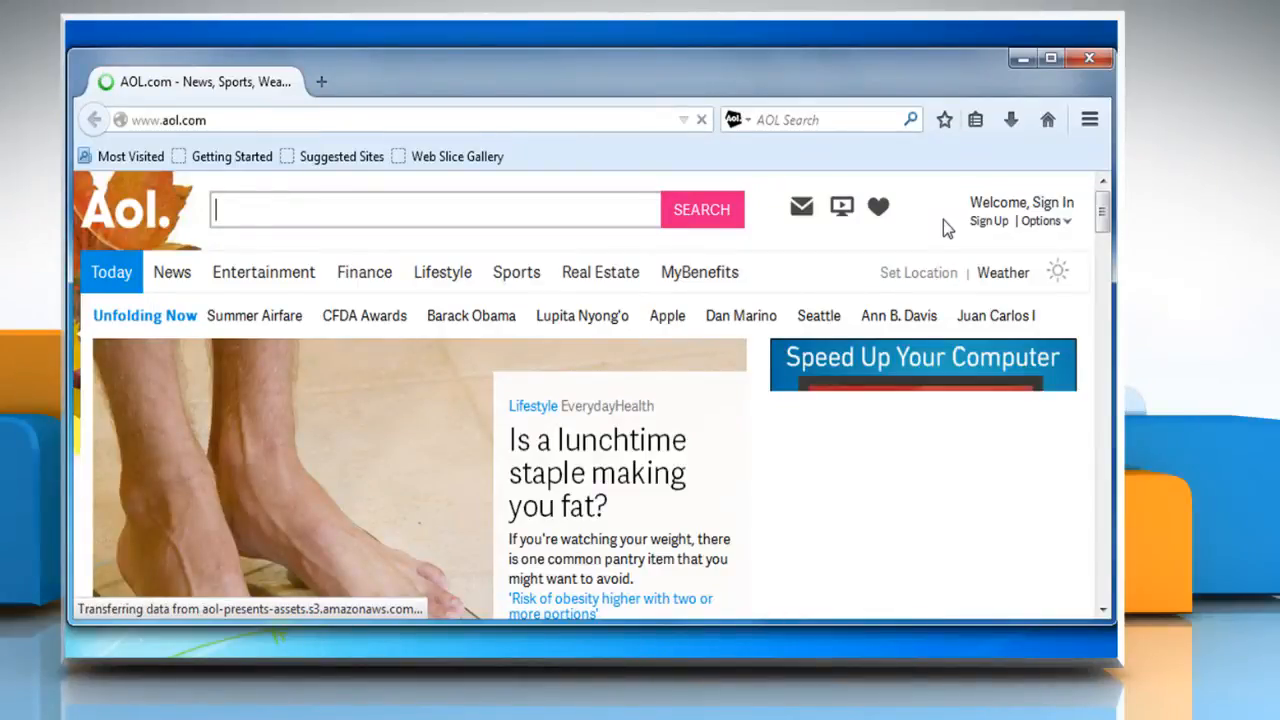